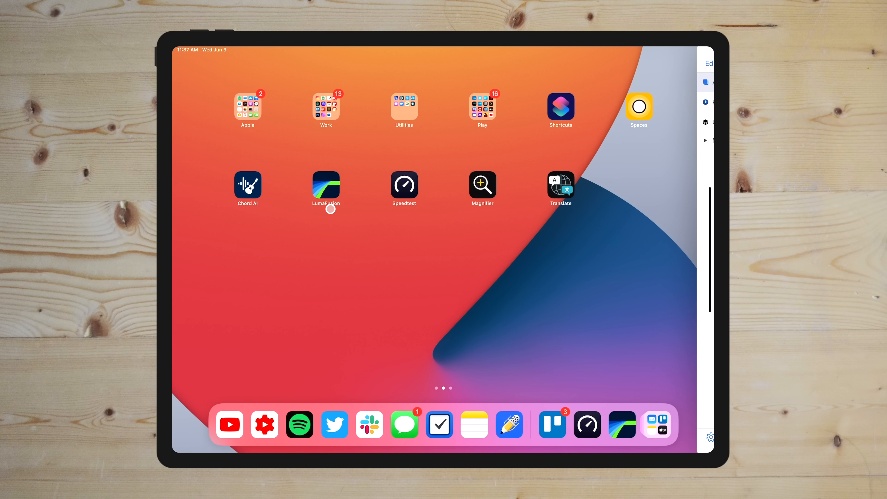
- Browse the widgets gallery from jiggle mode and land on the page with calendar, inbox, files and shortcuts widgets
left_click(325, 186)
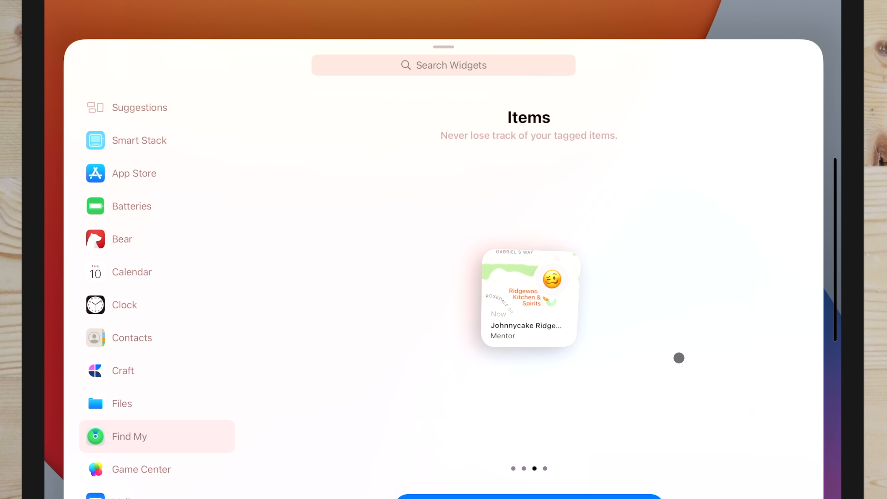
left_click(132, 337)
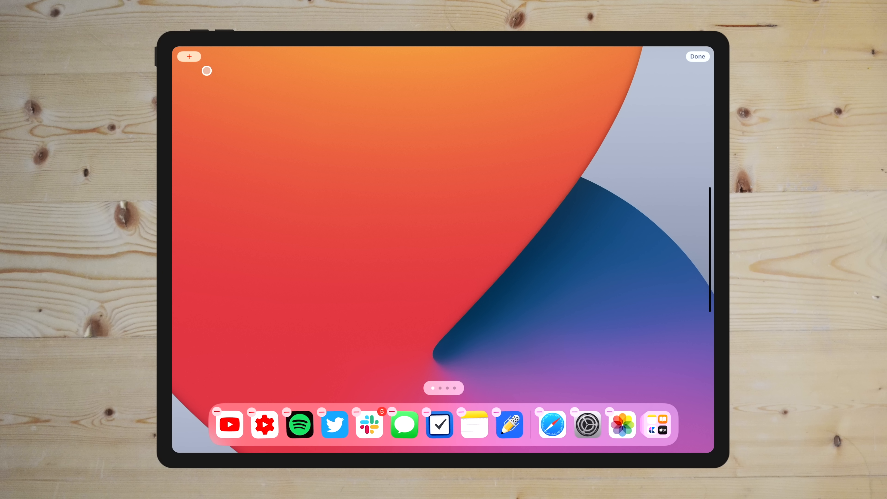
left_click(189, 56)
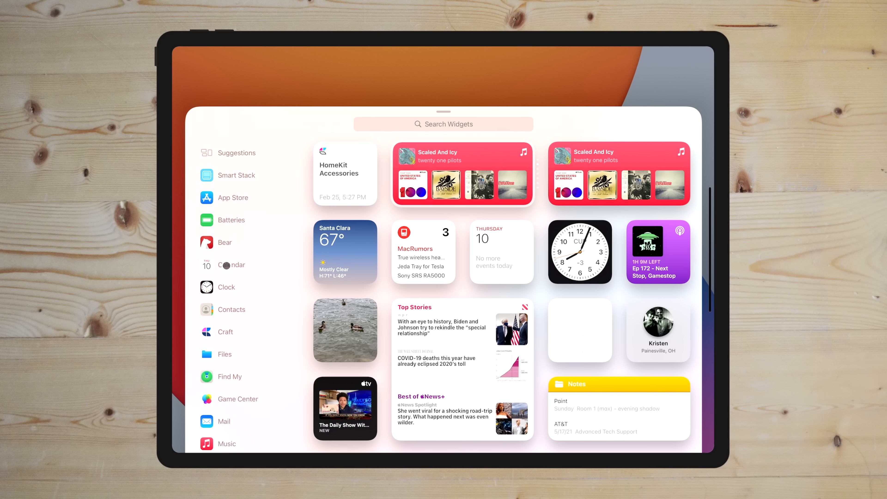
left_click(231, 264)
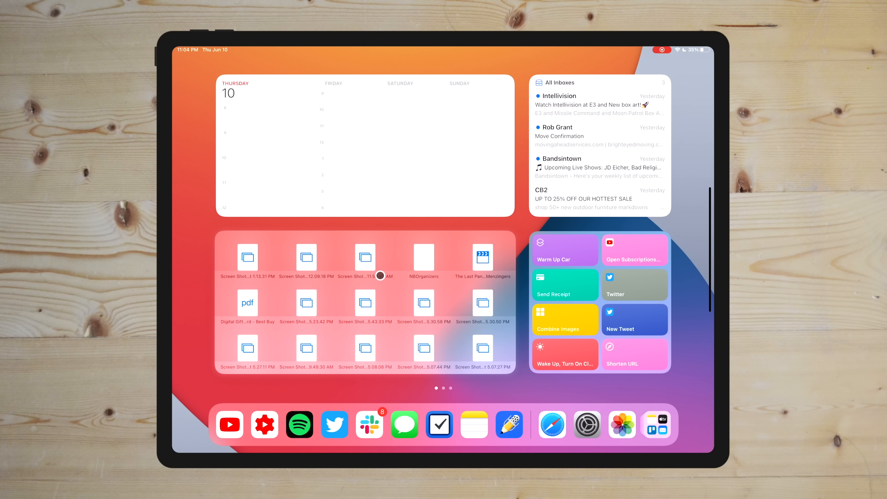
scroll("left", 3)
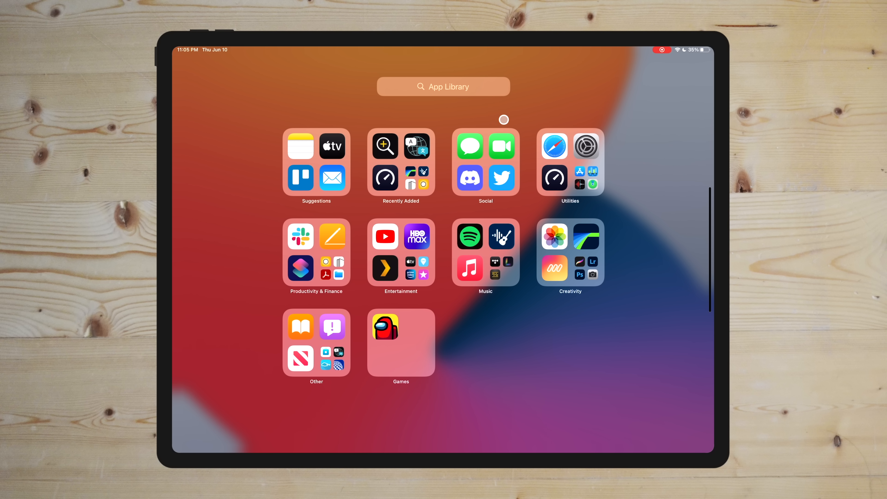
- Scroll the App Library's alphabetical list from A to Y, then cancel back out of it
left_click(443, 86)
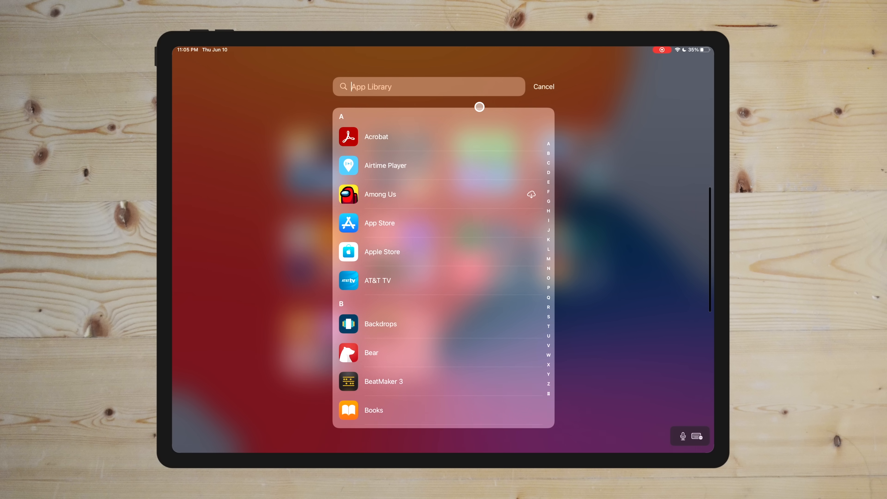
scroll("down", 3)
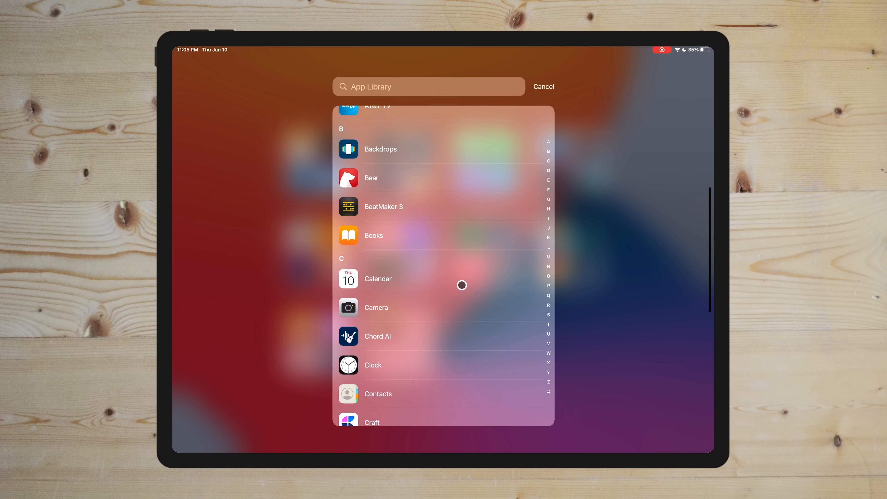
scroll("down", 3)
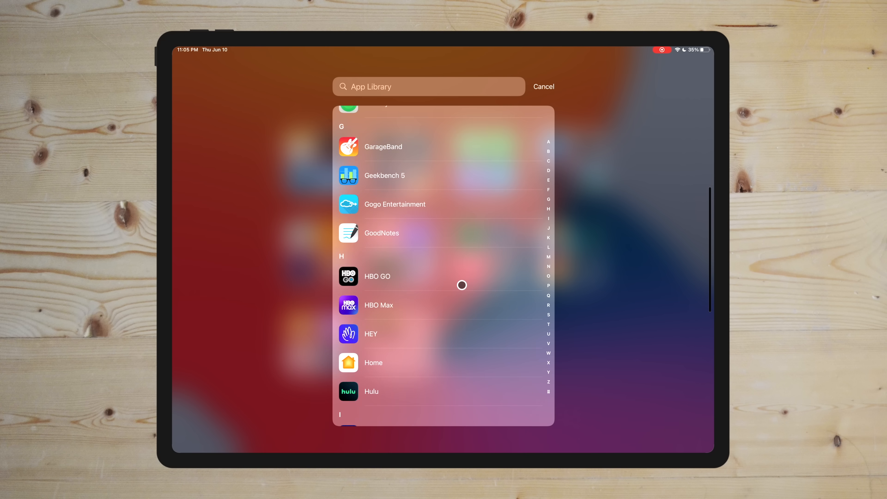
scroll("down", 3)
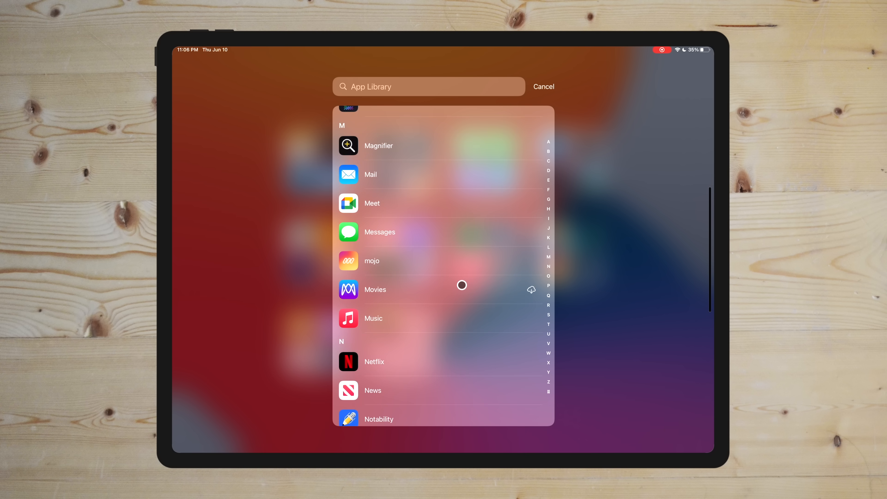
scroll("down", 3)
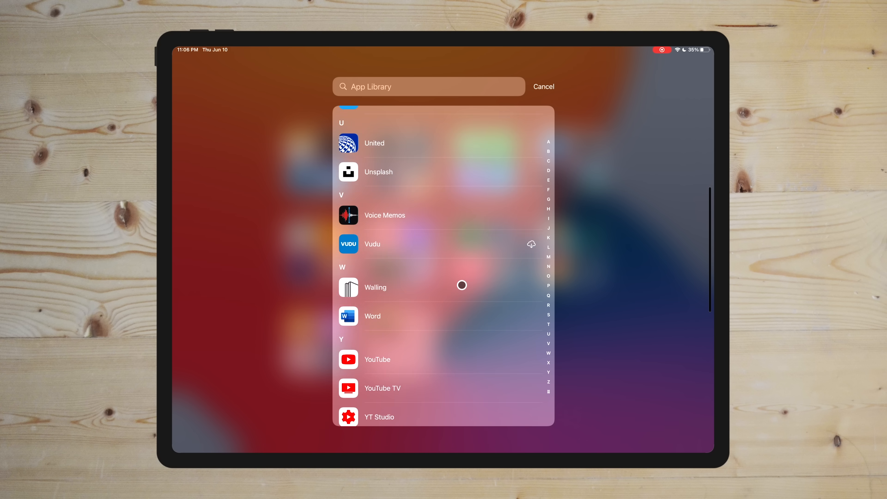
scroll("down", 3)
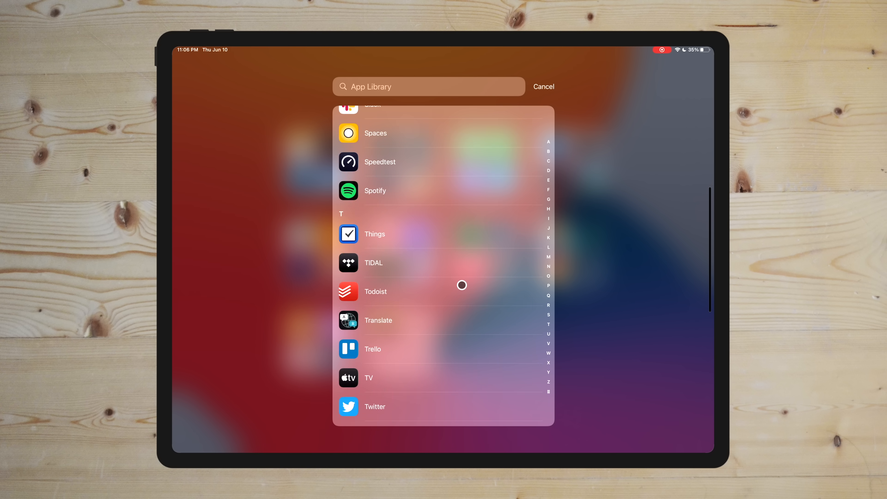
left_click(542, 86)
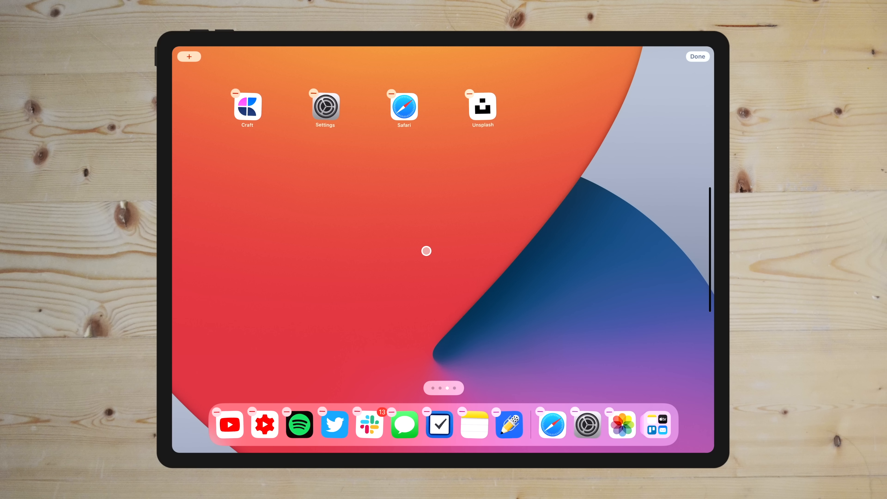